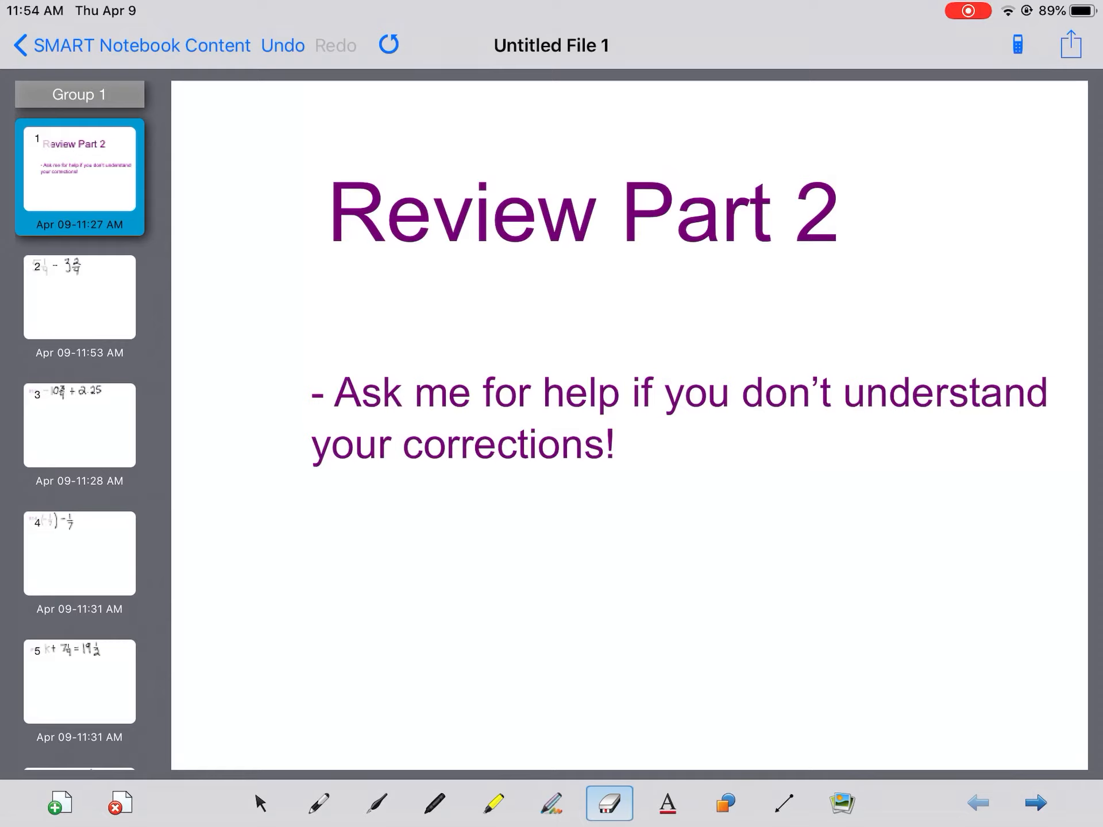
# - Highlight the 'seek help with corrections' note on the Review Part 2 slide in yellow
pyautogui.click(492, 802)
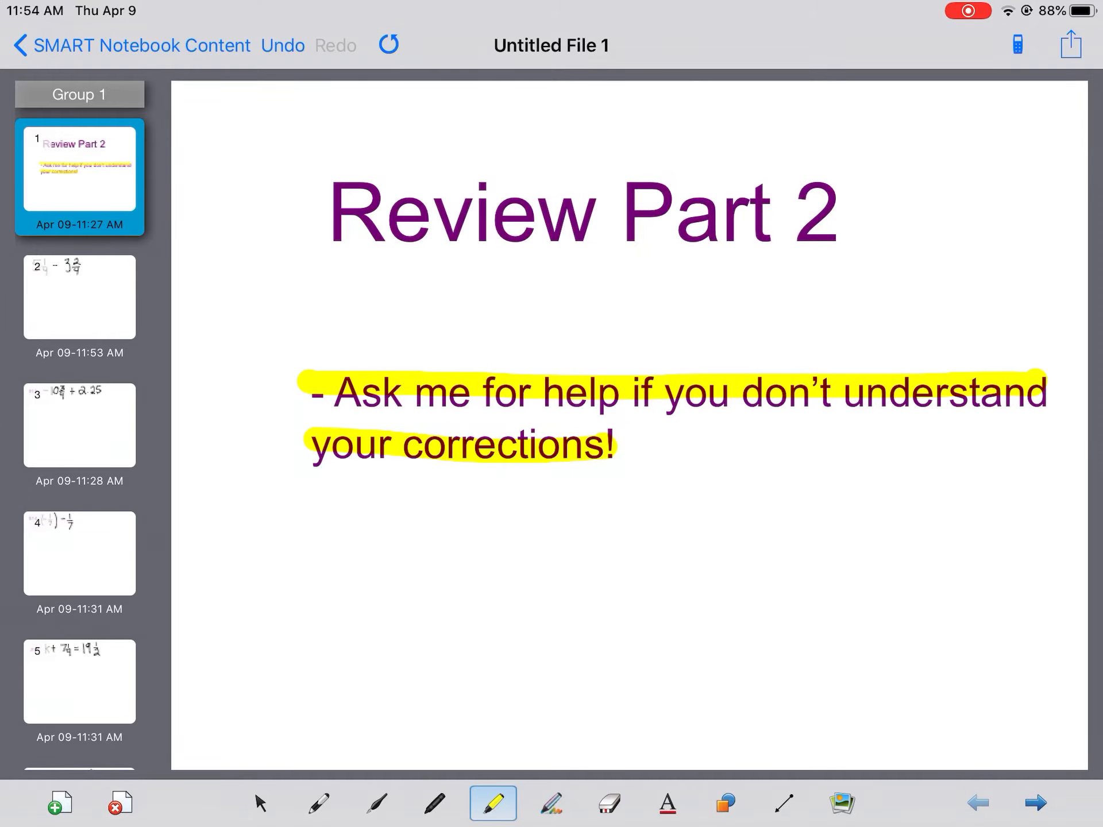
# - Open slide 2, highlight 5, 1/4, 3 and 2/4, and draw a dividing line
pyautogui.click(79, 297)
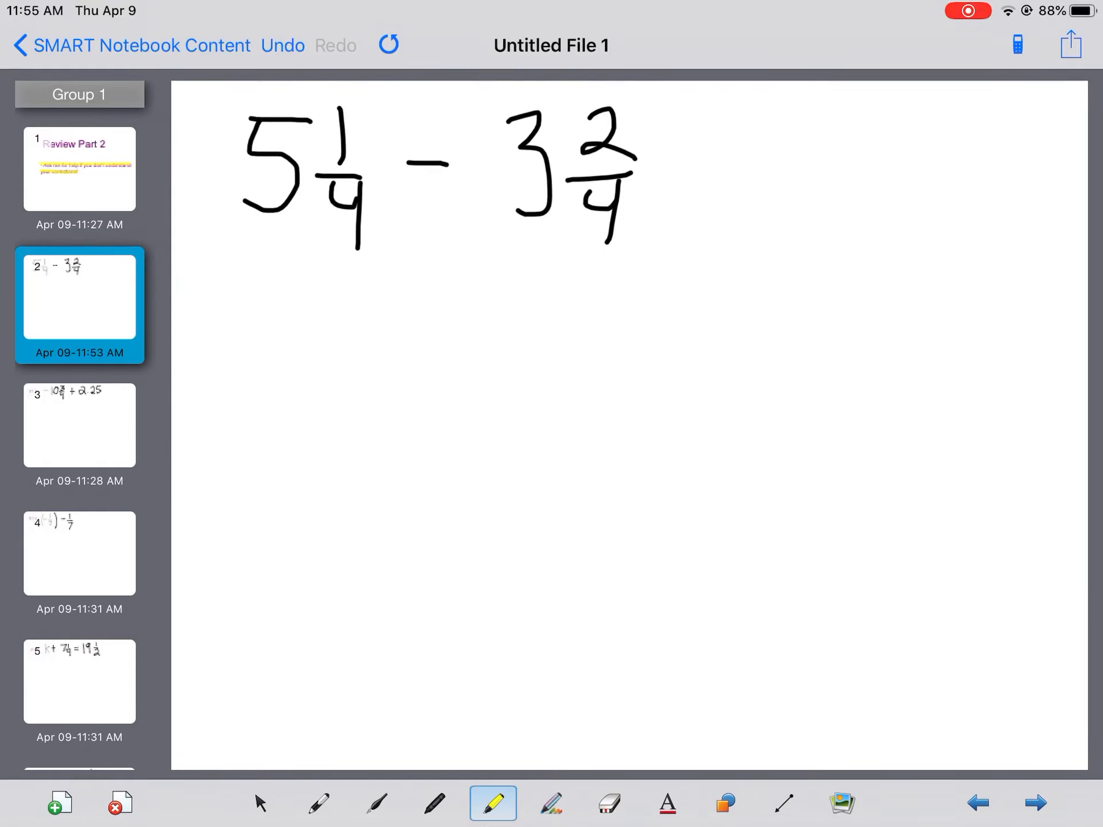
pyautogui.click(318, 802)
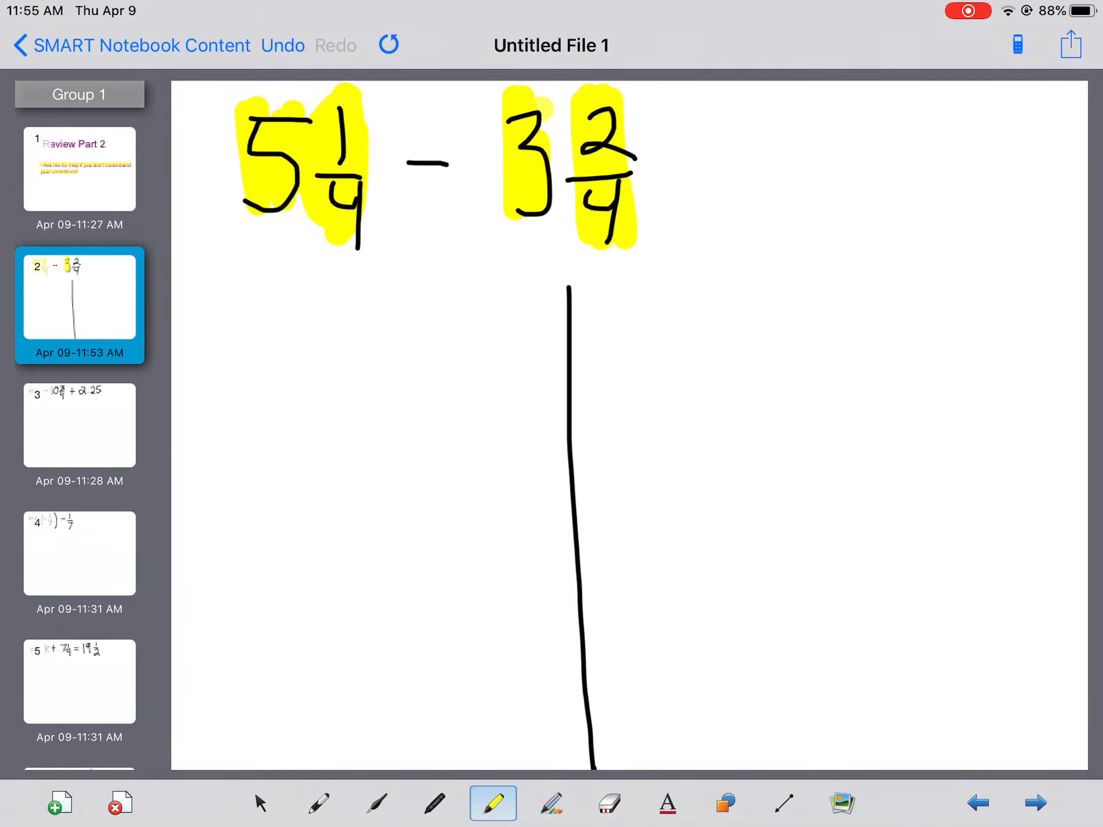
# - Write 21/4 − 14/4 = 7/4 = 1 3/4 in black ink left of the line
pyautogui.click(318, 803)
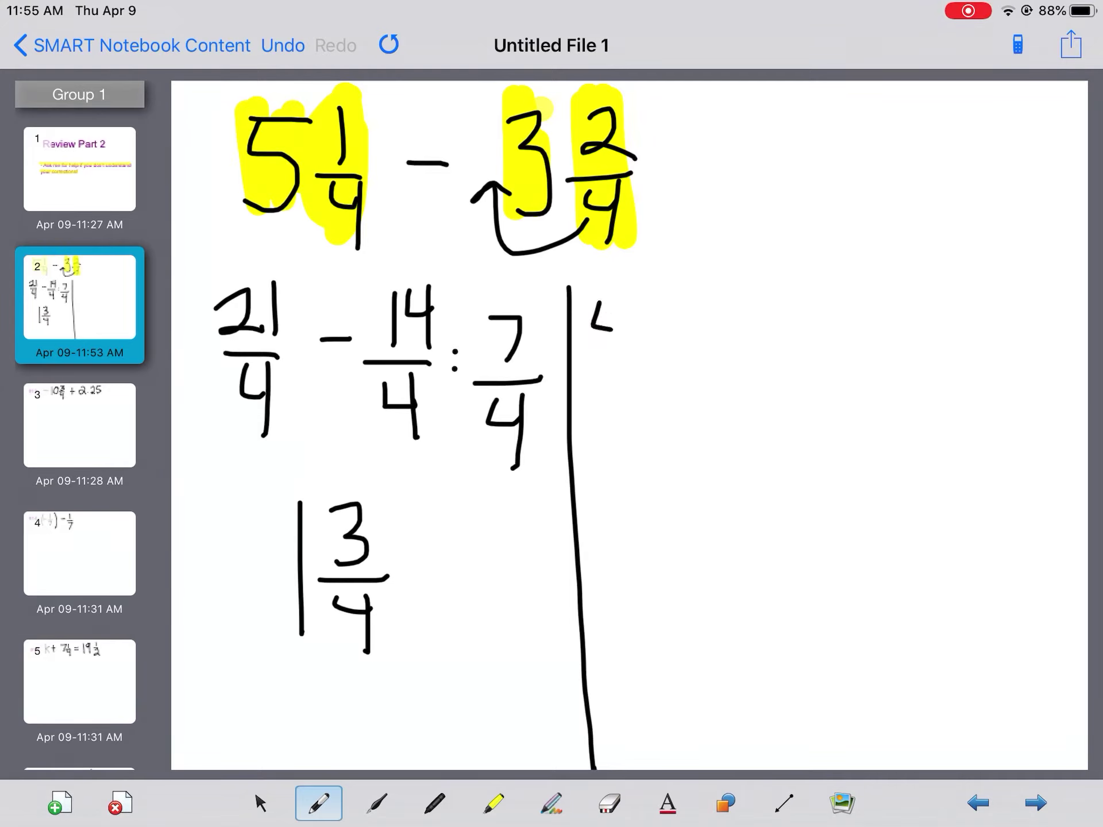
# - Regroup 5 1/4 as 4 5/4, subtract 3 2/4, and write 1 3/4 on the right
pyautogui.click(626, 337)
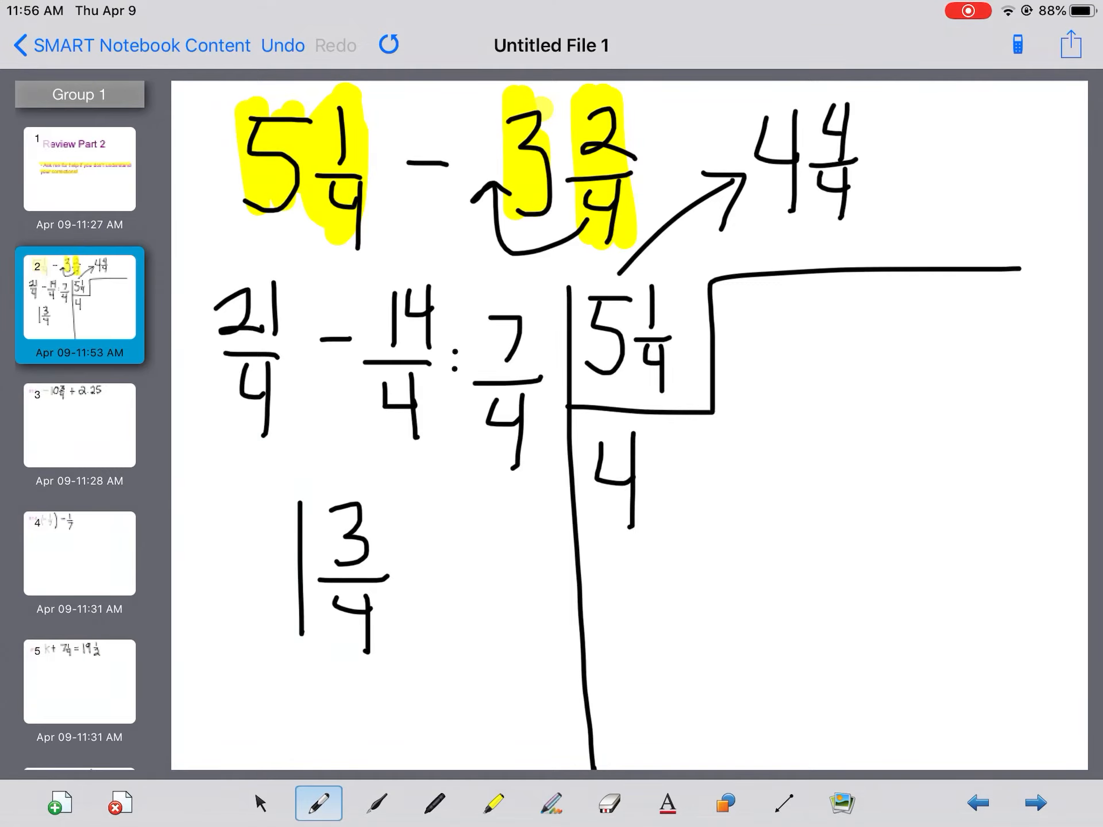
pyautogui.click(492, 802)
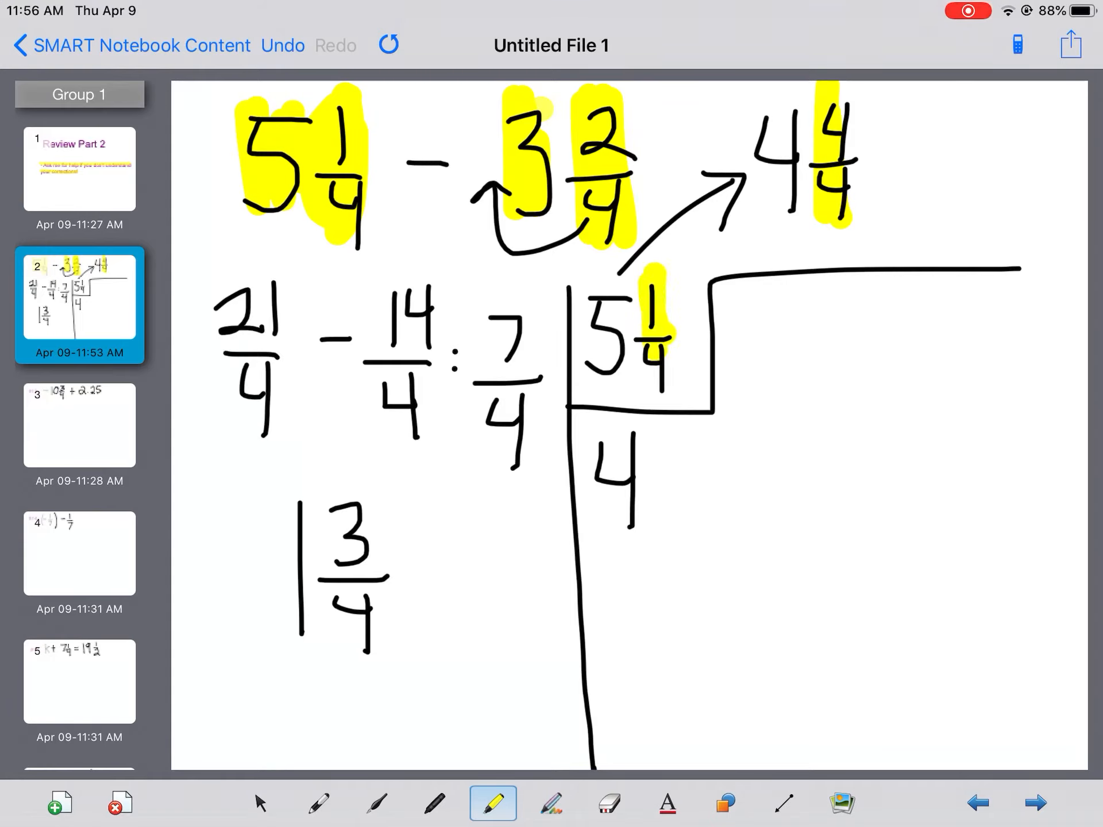
pyautogui.click(318, 803)
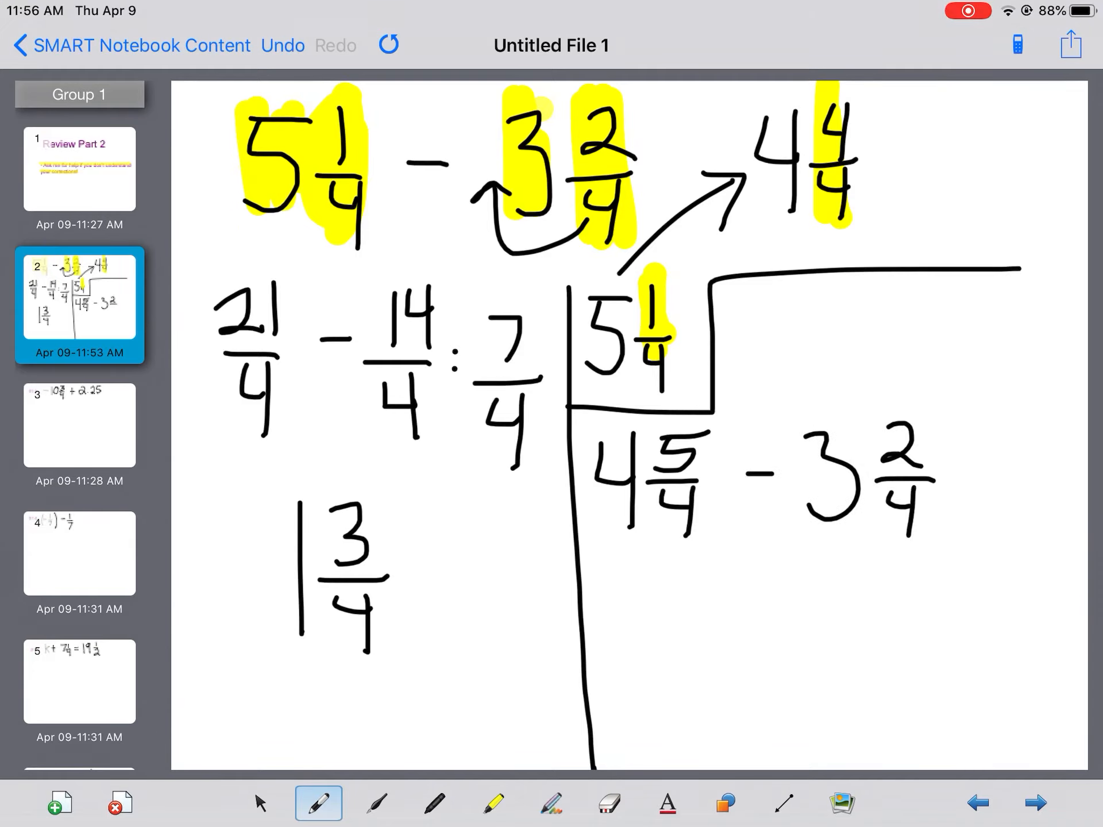
pyautogui.click(493, 803)
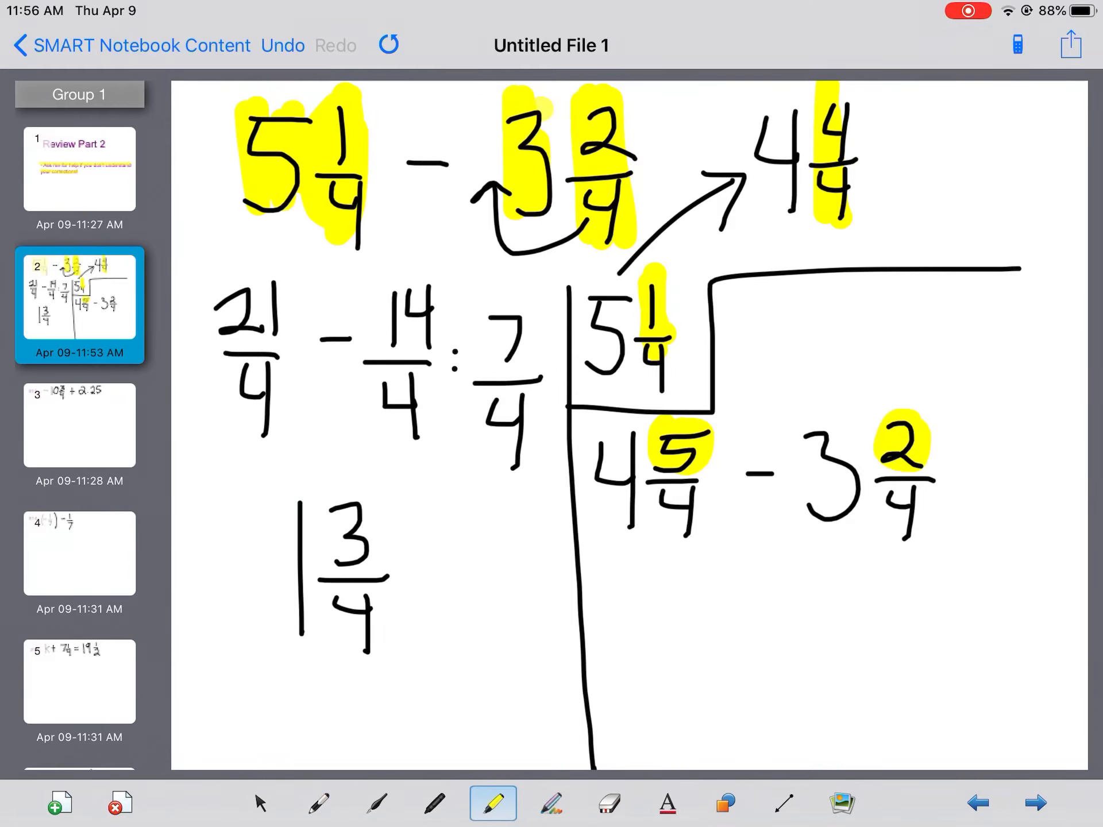
pyautogui.click(319, 802)
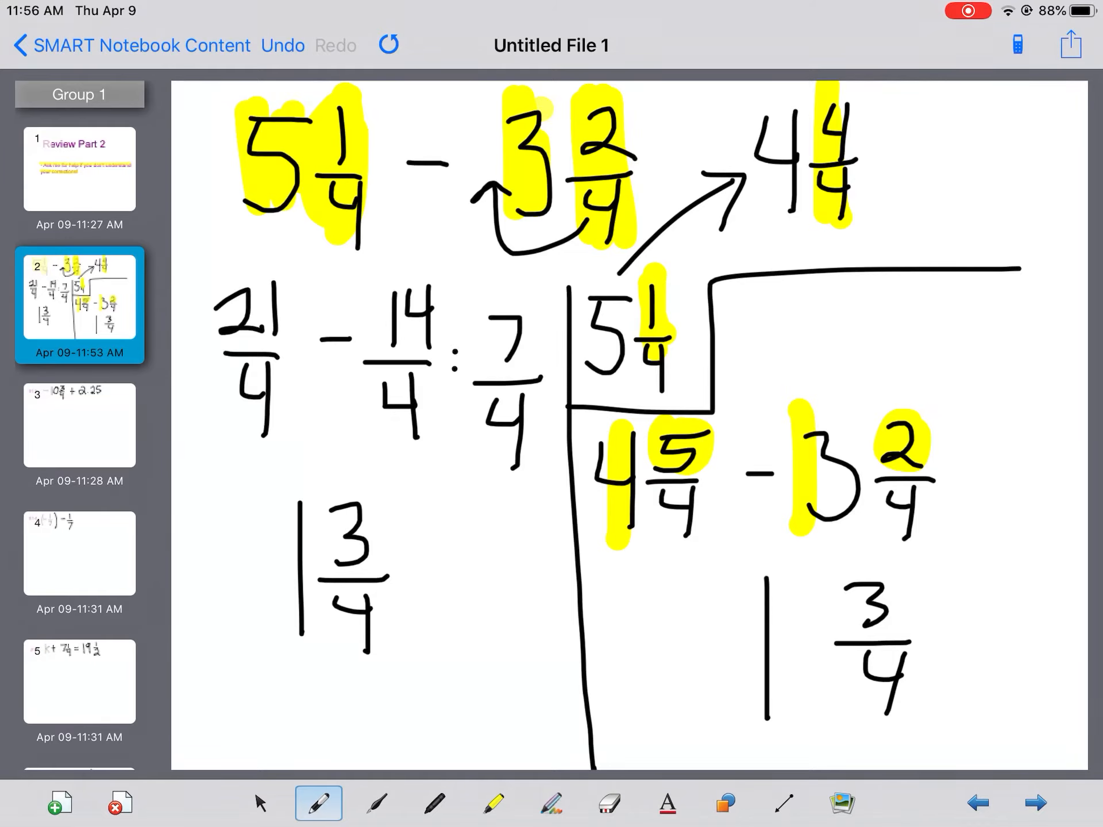
# - Open slide 3, problem #12 (−10 3/4 + 2.25), with the highlighter ready
pyautogui.click(79, 424)
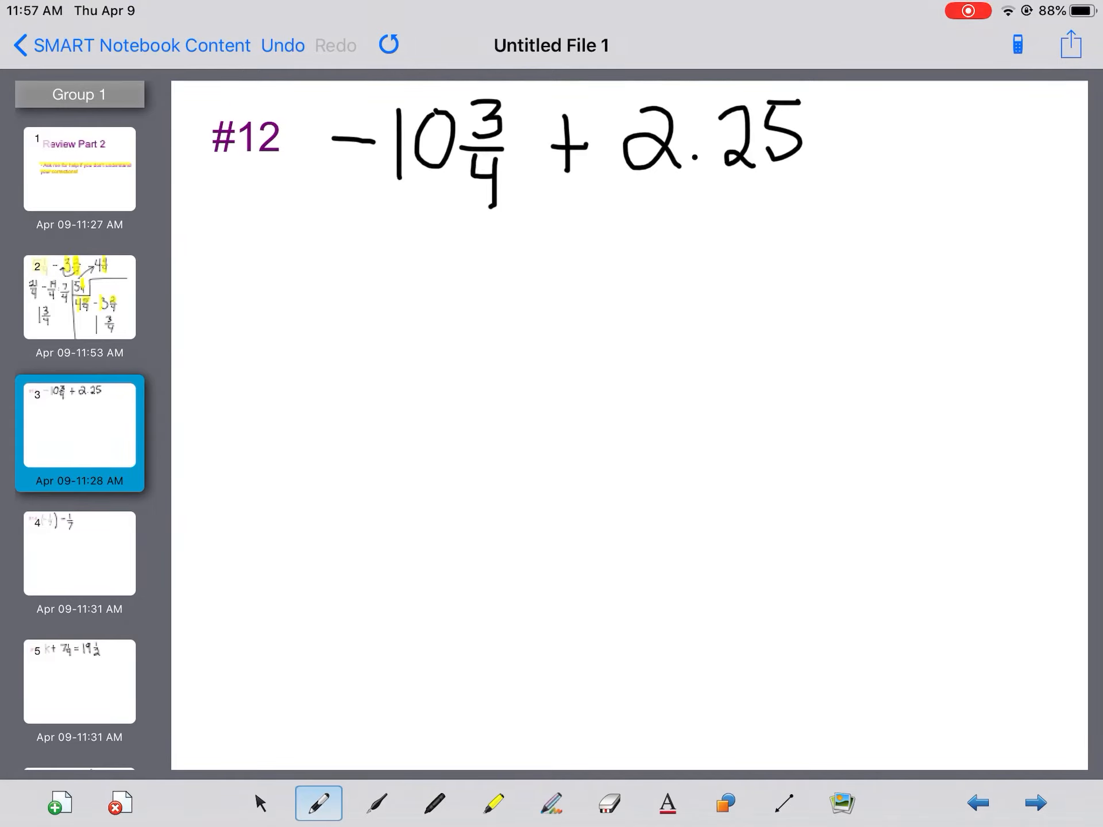
pyautogui.click(492, 802)
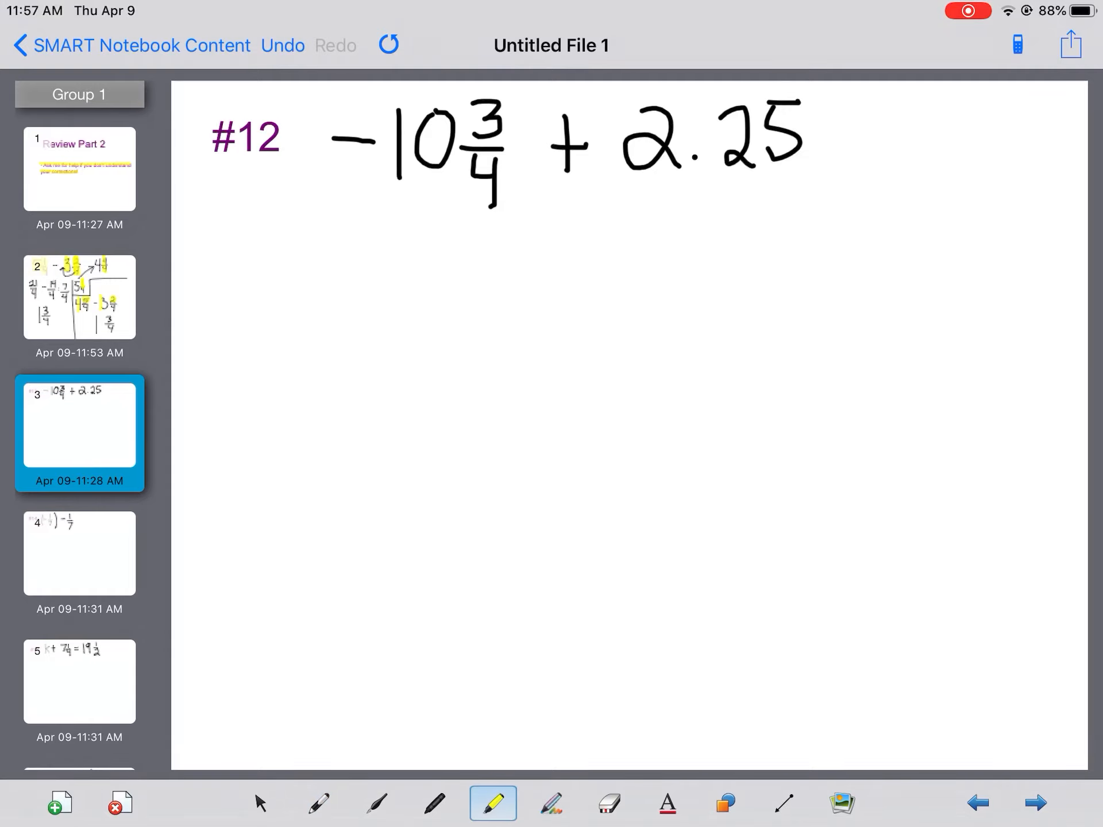